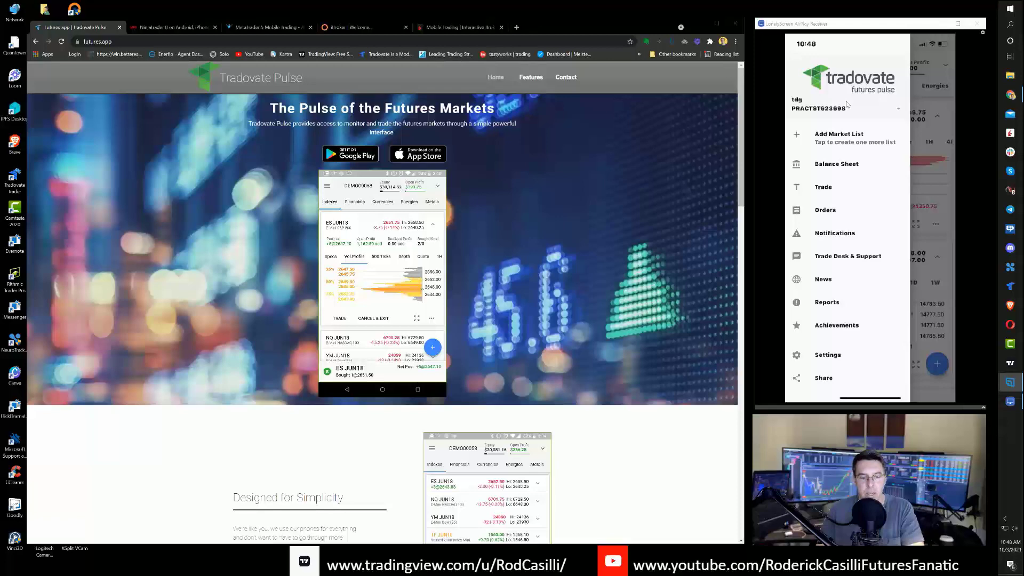
View the Working orders list, then reopen the menu to reach a blank Place Order ticket.
{"action": "left_click", "coordinate": [825, 210]}
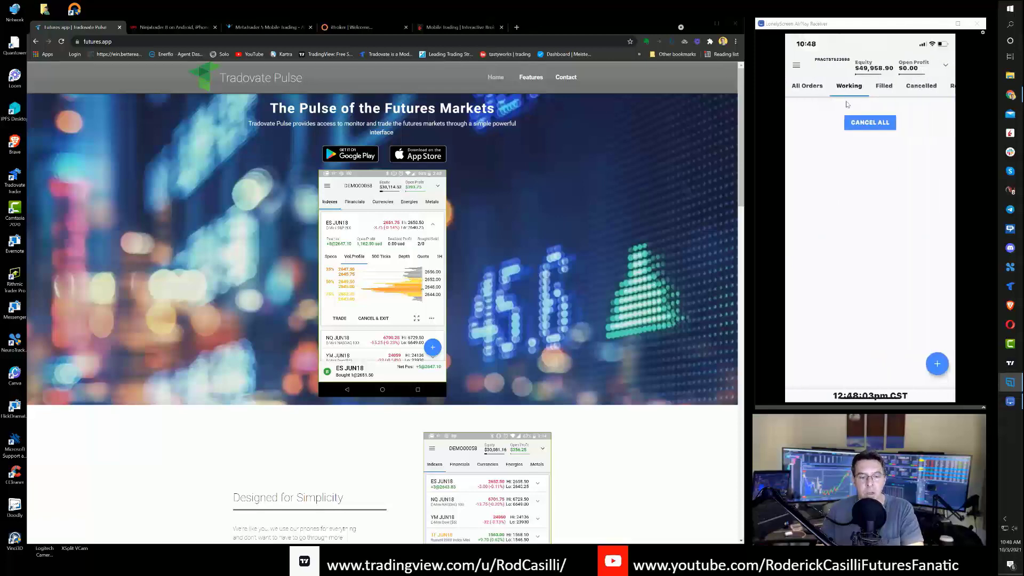
{"action": "left_click", "coordinate": [796, 65]}
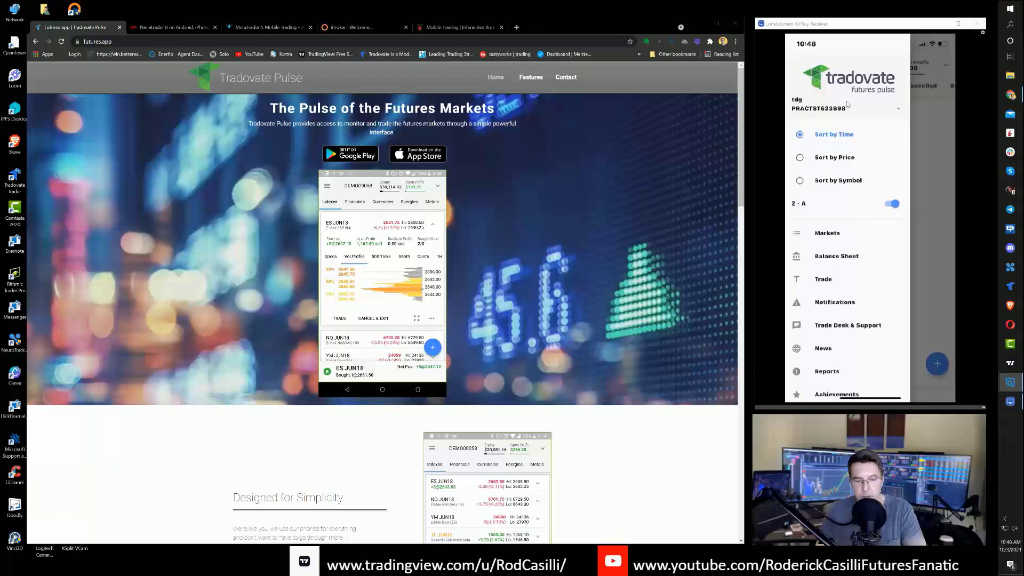
{"action": "scroll", "scroll_direction": "down", "scroll_amount": 3}
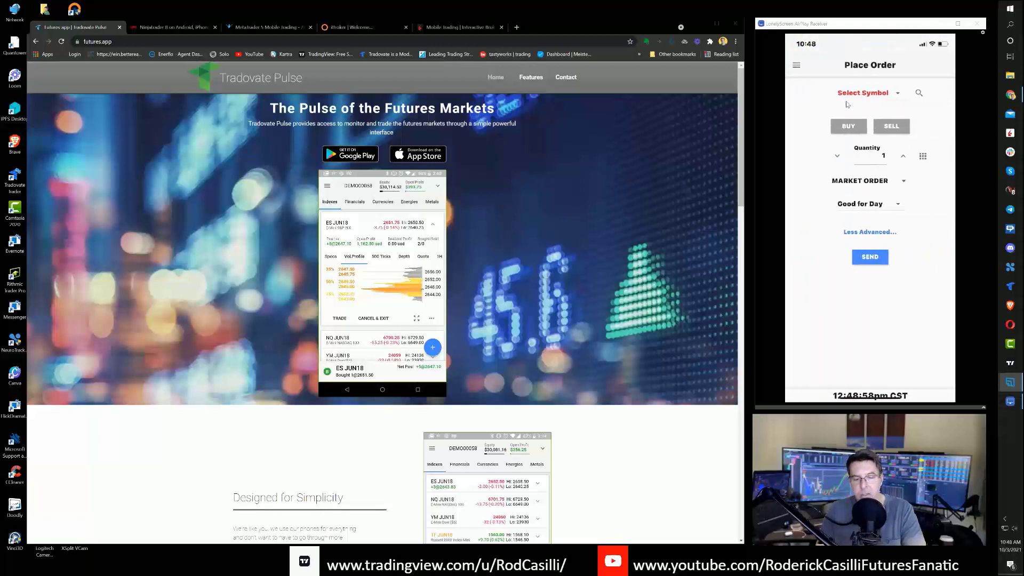
From the Financials list, preview an NQ DEC21 order ticket and return to the Indexes quotes without sending.
{"action": "left_click", "coordinate": [796, 65]}
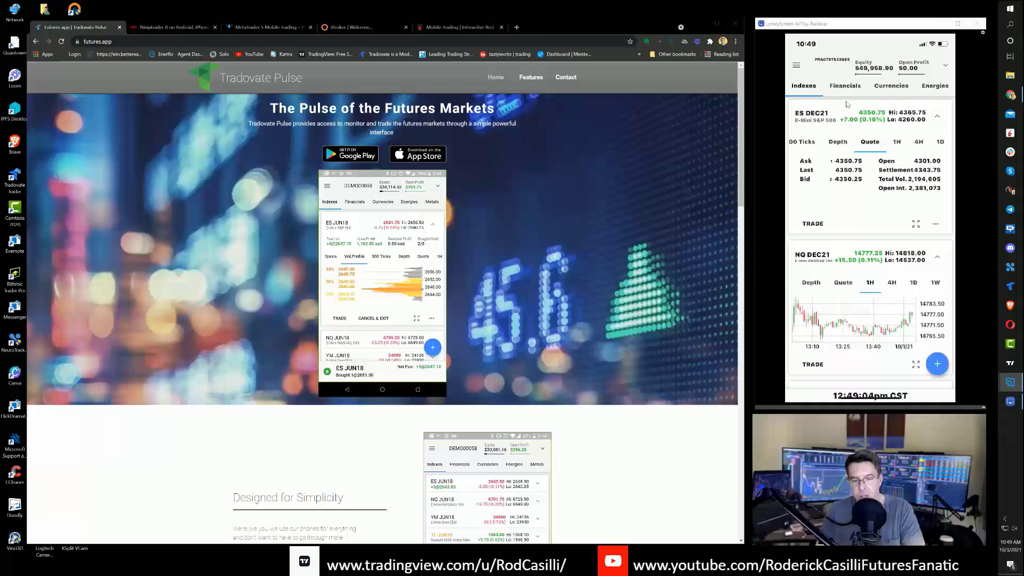
{"action": "left_click", "coordinate": [845, 86]}
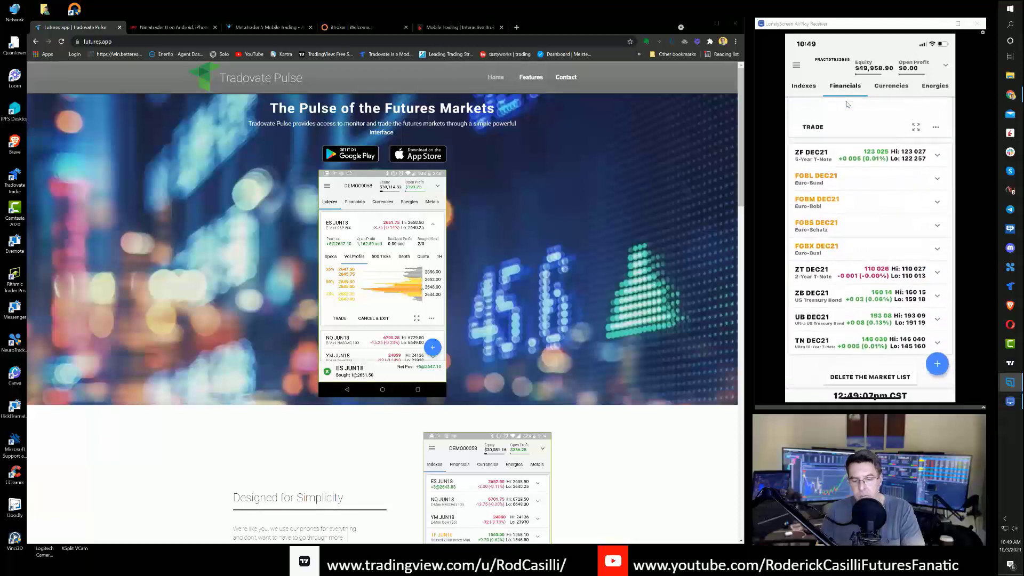
{"action": "left_click", "coordinate": [804, 86]}
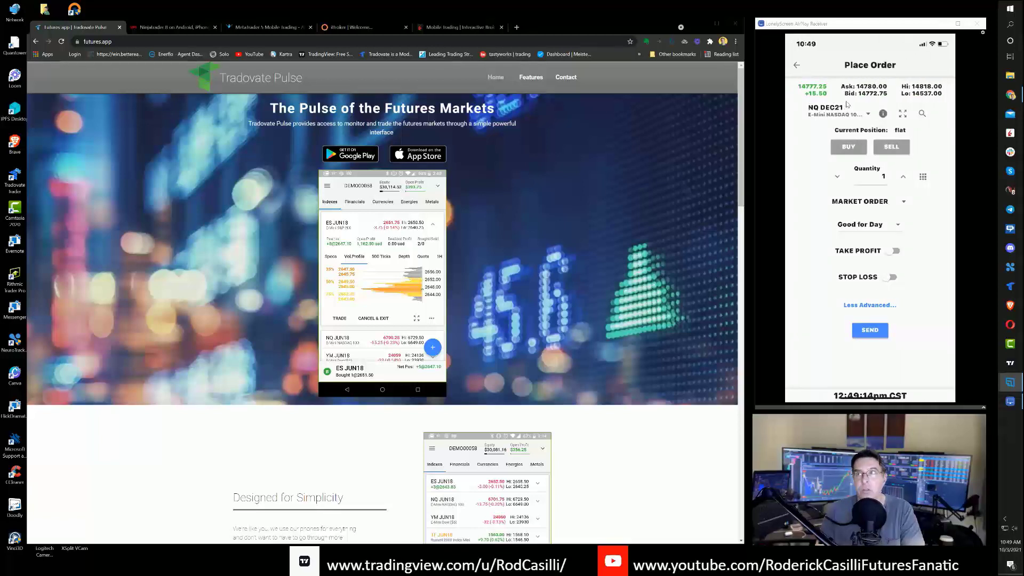
{"action": "left_click", "coordinate": [796, 65]}
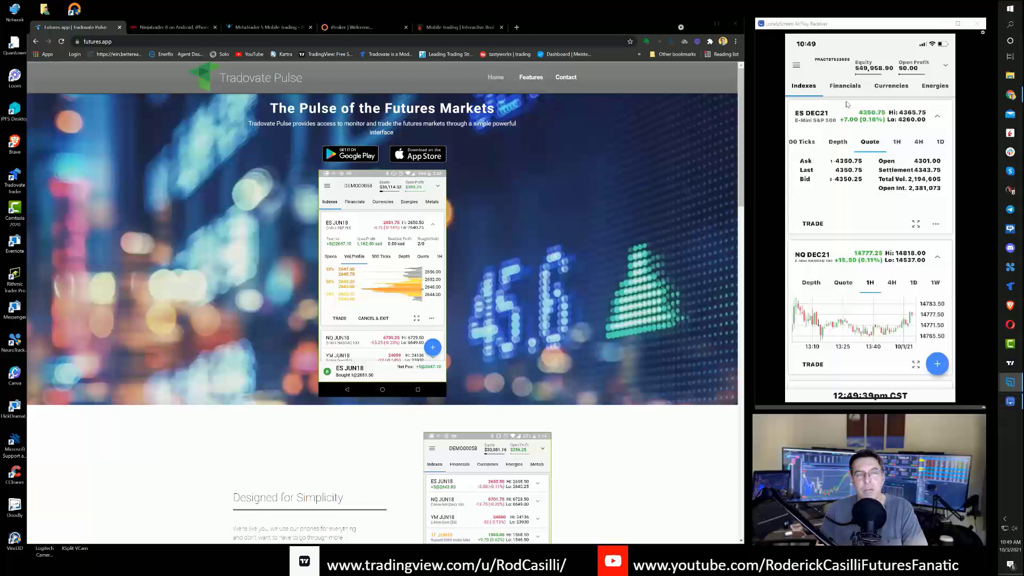
{"action": "mouse_move", "coordinate": [831, 115]}
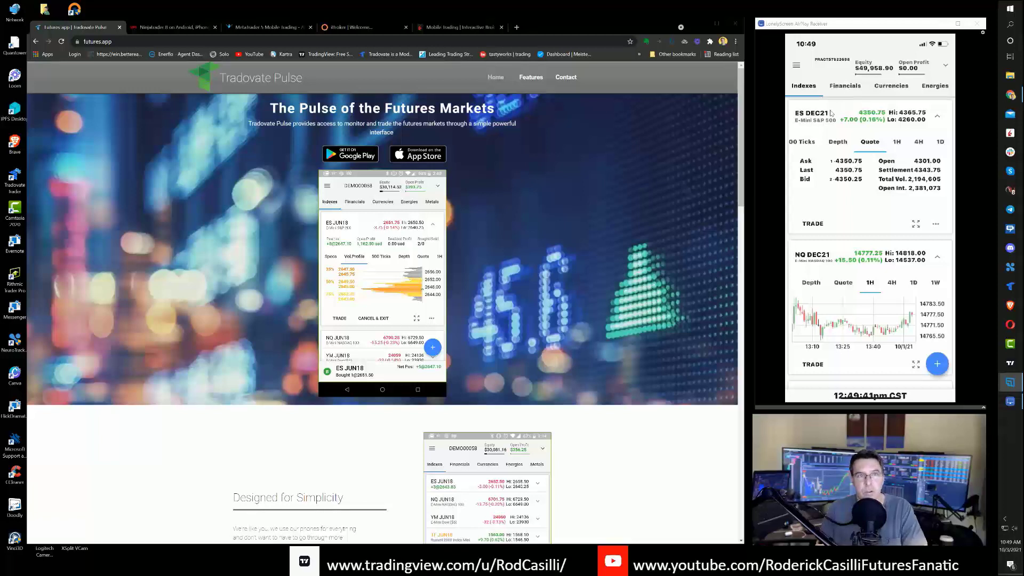
{"action": "mouse_move", "coordinate": [712, 150]}
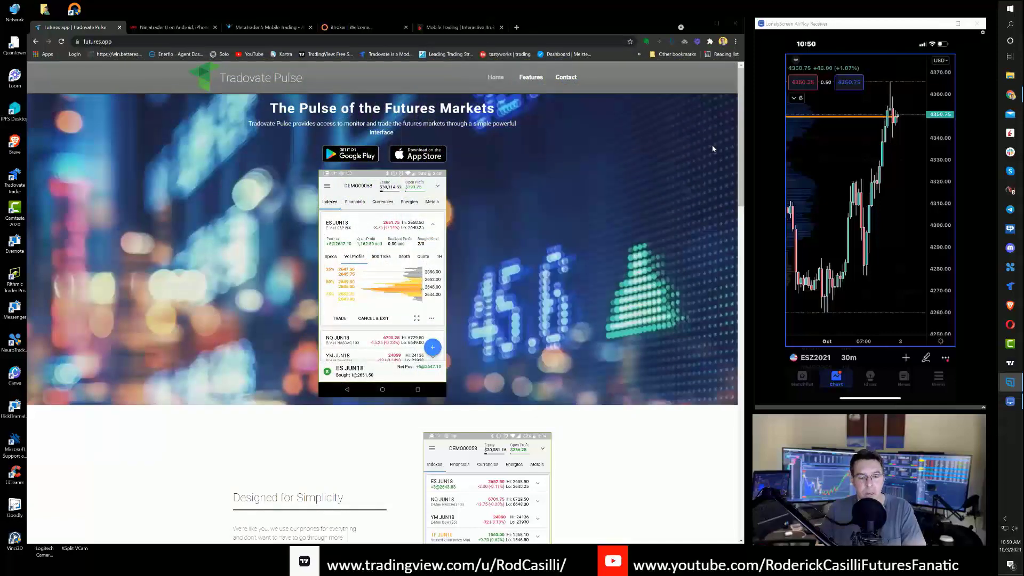
{"action": "mouse_move", "coordinate": [173, 39]}
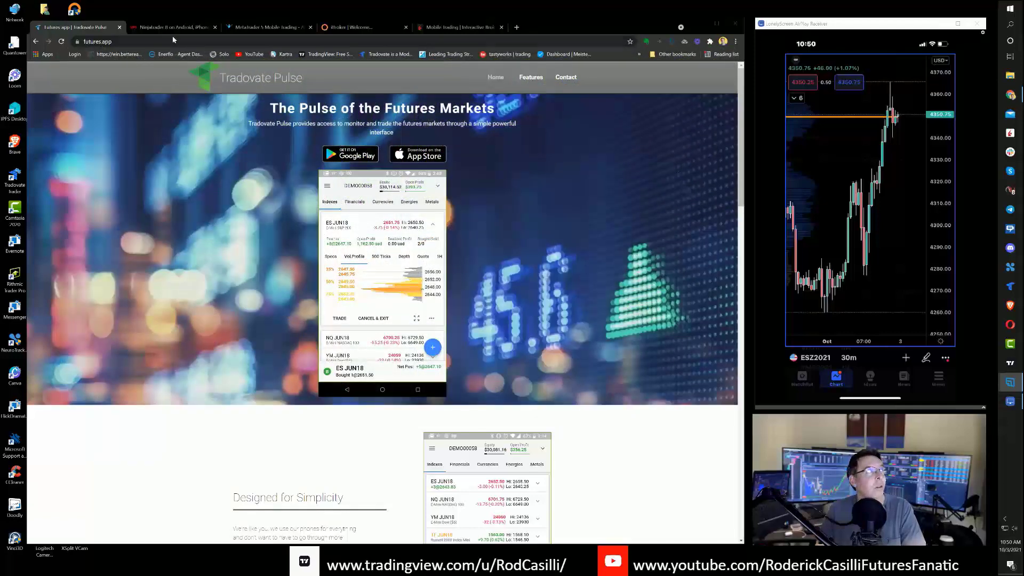
Switch the browser to the Ninja Mobile Trader page at ninjamobiletrader.com/#download.
{"action": "left_click", "coordinate": [172, 26]}
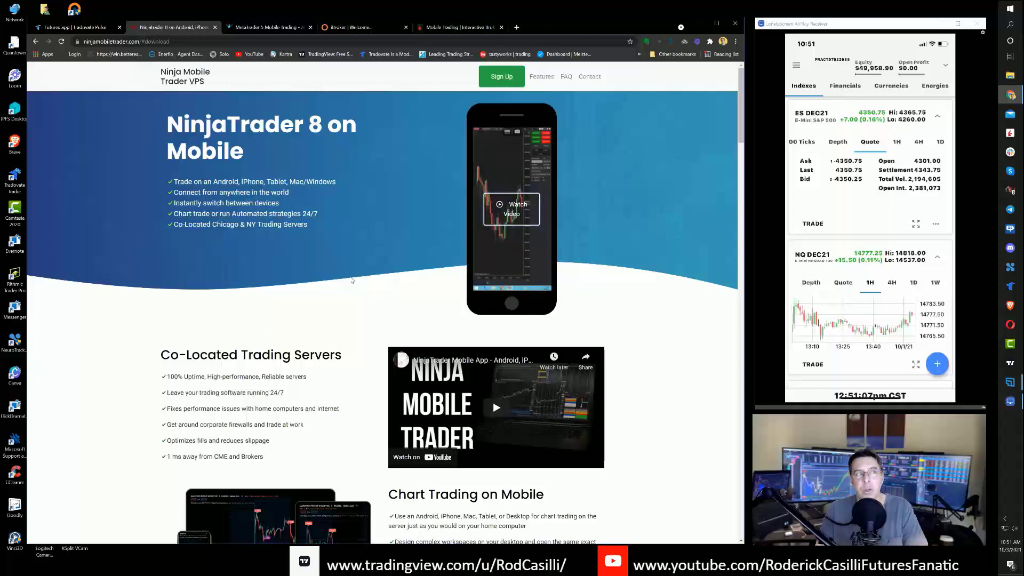
{"action": "mouse_move", "coordinate": [457, 271]}
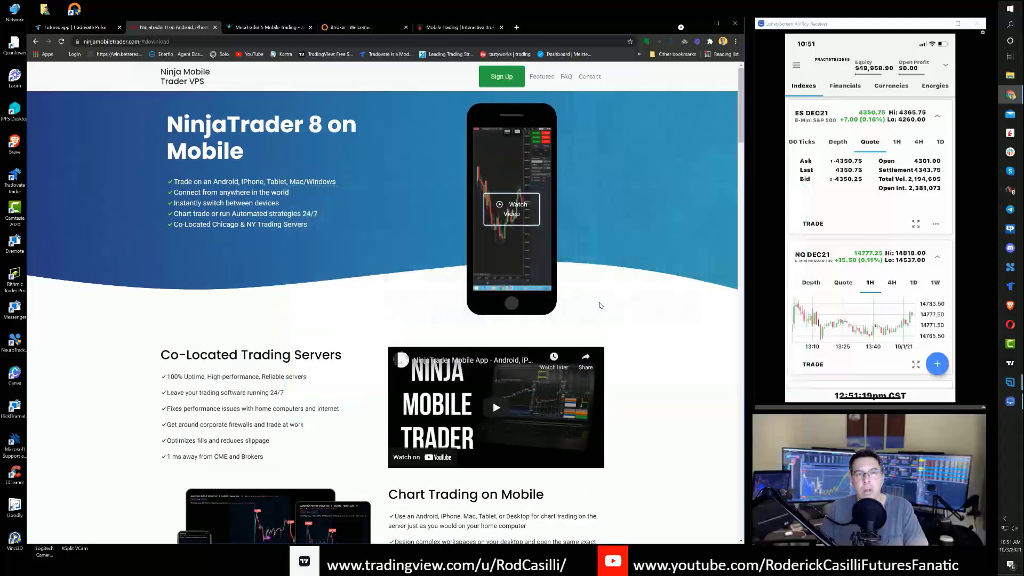
Scroll through the co-located server and chart trading features, then switch to AMP Futures' MetaTrader 5 Mobile Trading page.
{"action": "scroll", "scroll_direction": "down", "scroll_amount": 3}
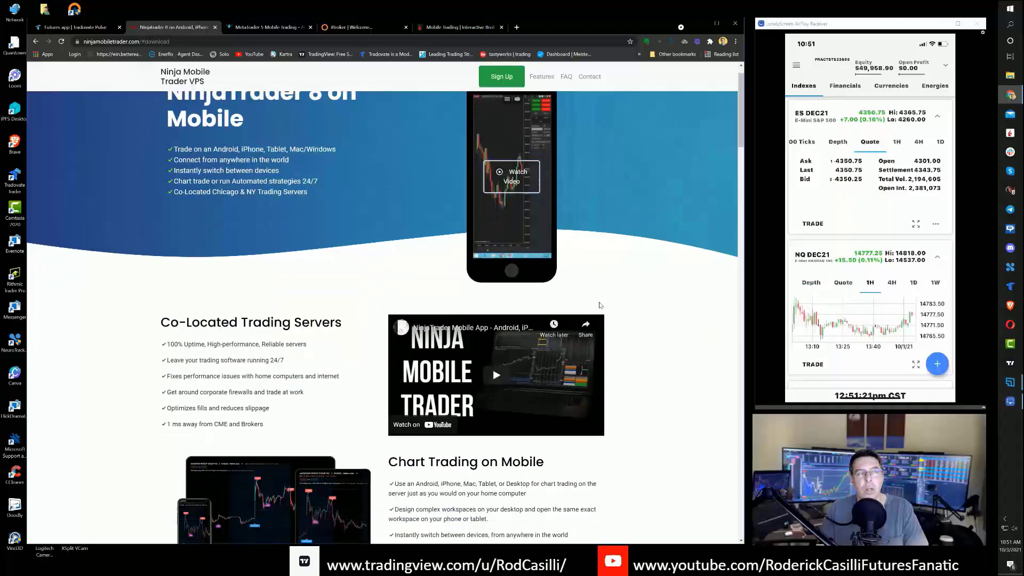
{"action": "scroll", "scroll_direction": "down", "scroll_amount": 3}
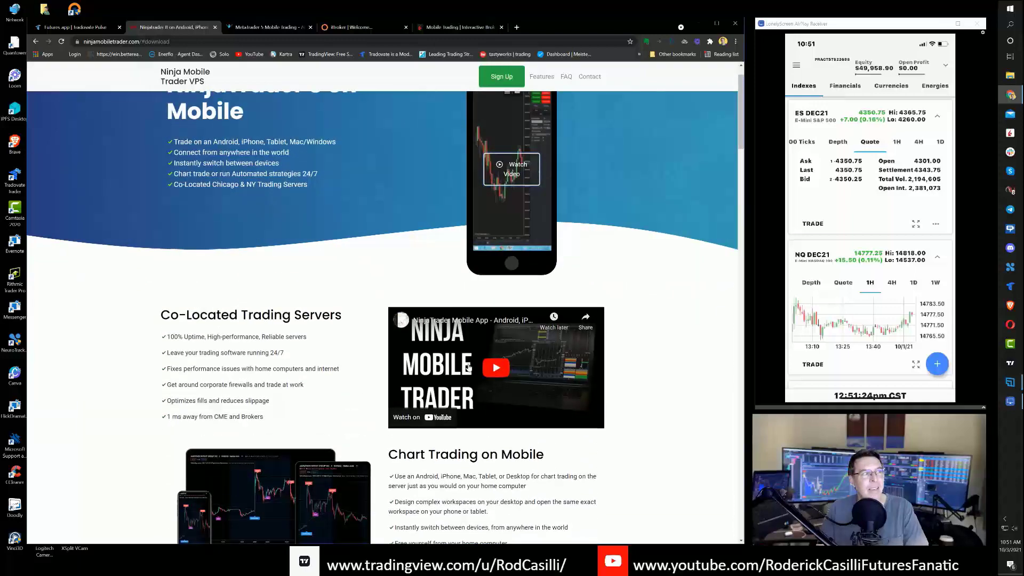
{"action": "scroll", "scroll_direction": "down", "scroll_amount": 3}
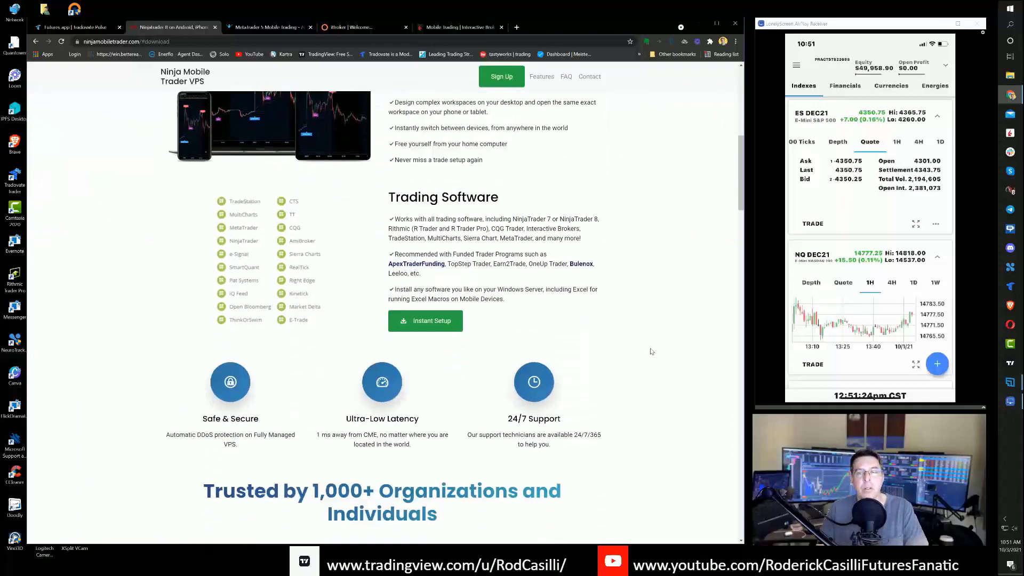
{"action": "scroll", "scroll_direction": "down", "scroll_amount": 3}
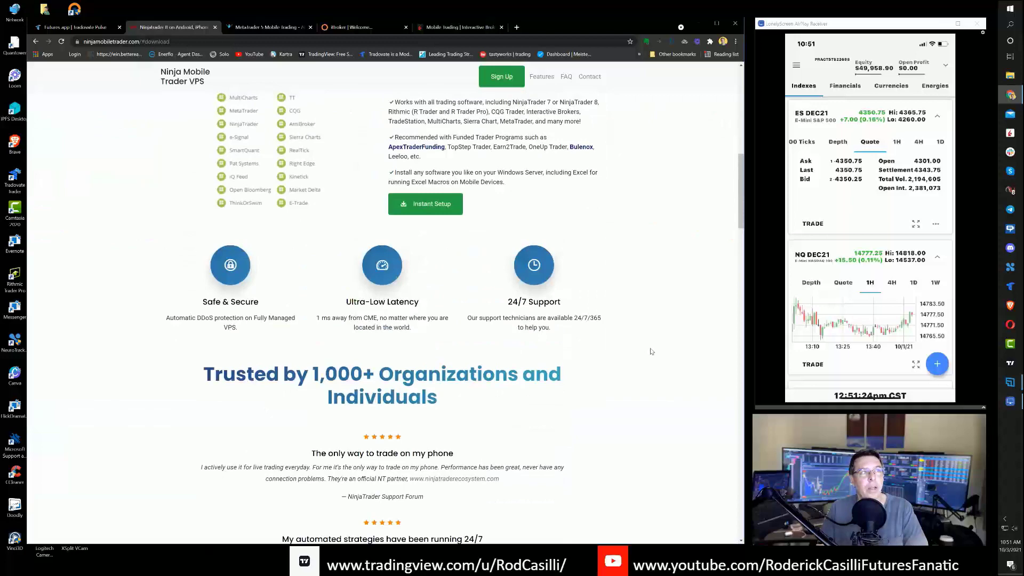
{"action": "scroll", "scroll_direction": "up", "scroll_amount": 3}
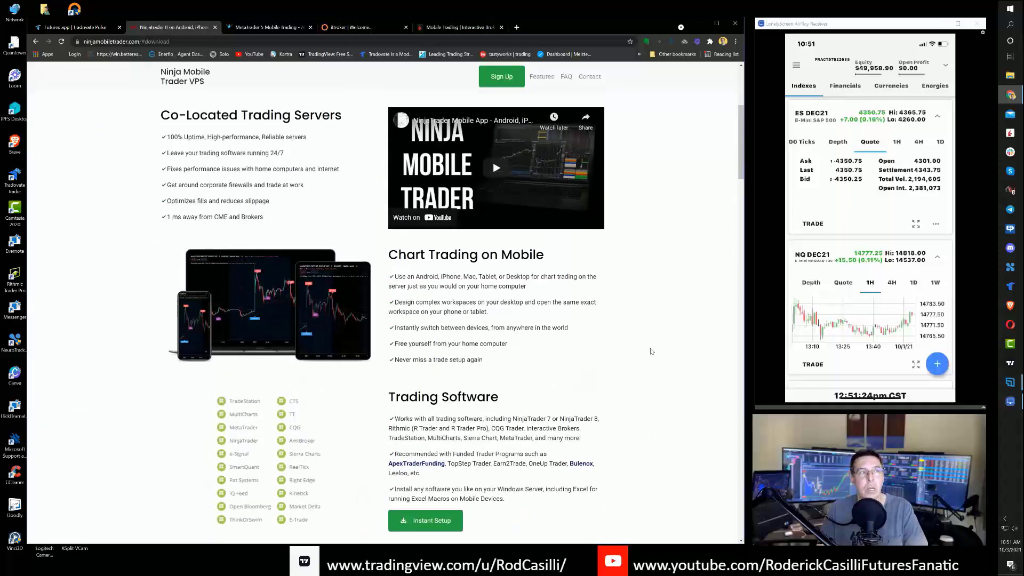
{"action": "scroll", "scroll_direction": "down", "scroll_amount": 3}
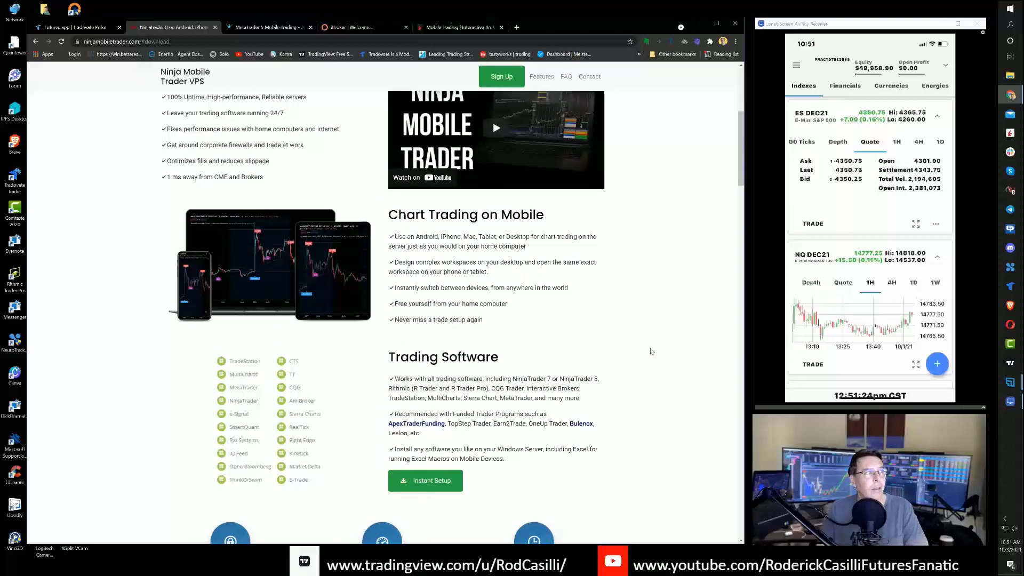
{"action": "scroll", "scroll_direction": "down", "scroll_amount": 3}
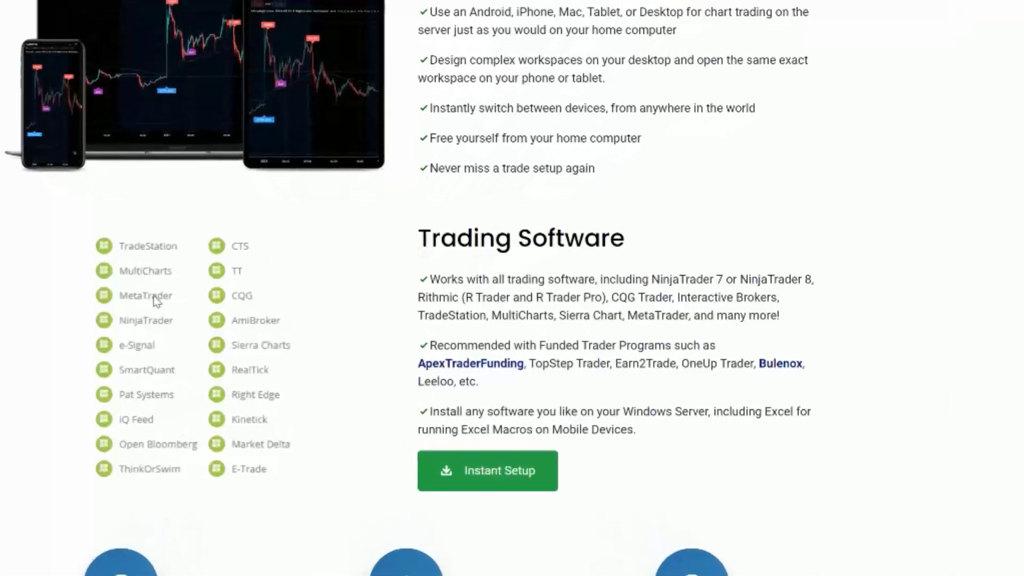
{"action": "mouse_move", "coordinate": [138, 307]}
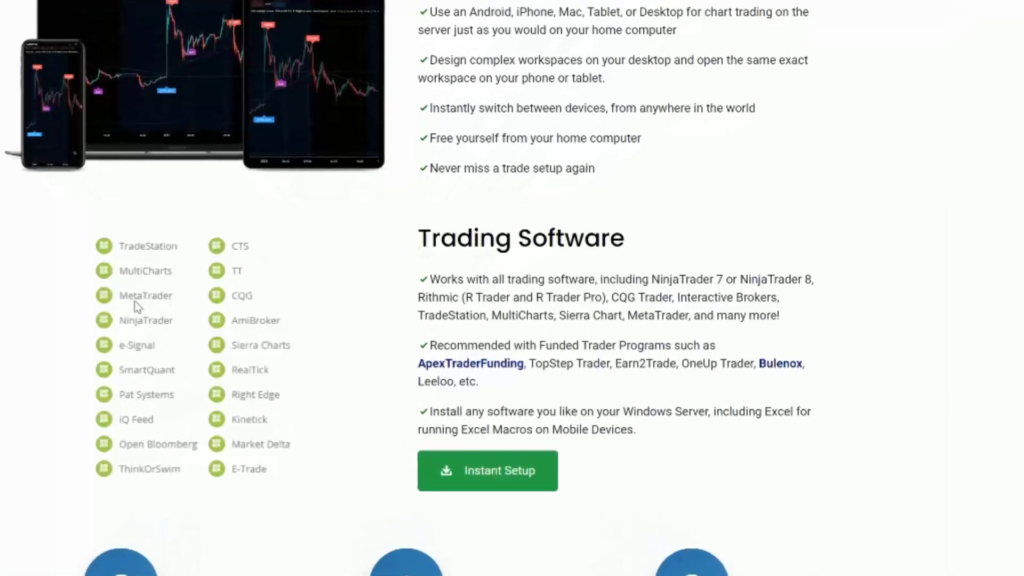
{"action": "mouse_move", "coordinate": [155, 357]}
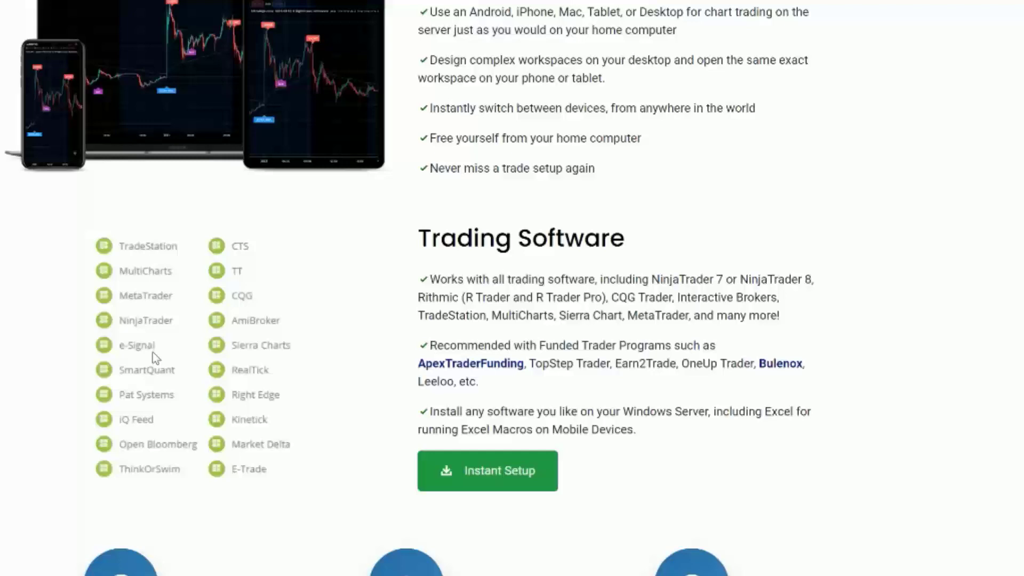
{"action": "mouse_move", "coordinate": [242, 351]}
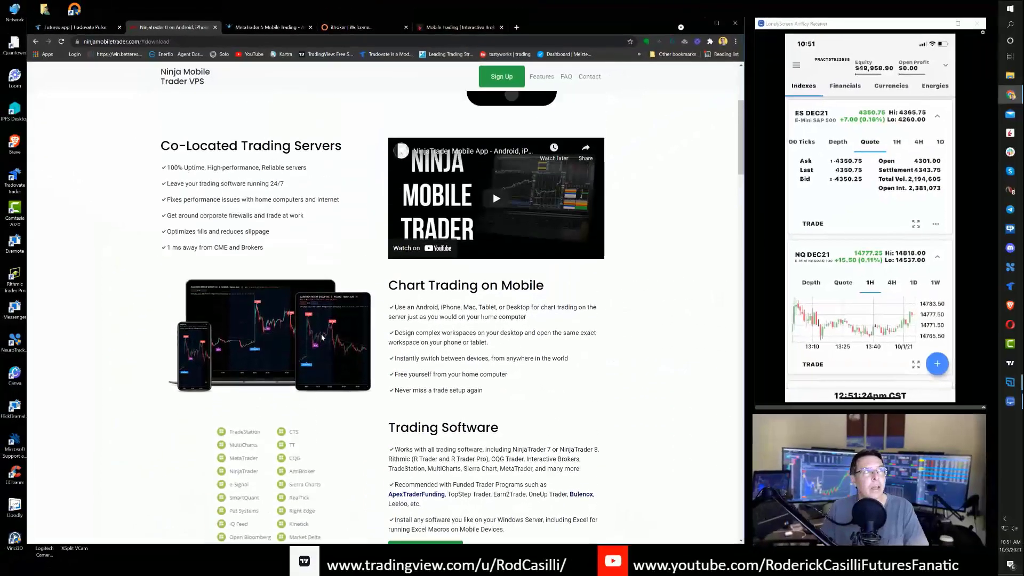
{"action": "scroll", "scroll_direction": "up", "scroll_amount": 3}
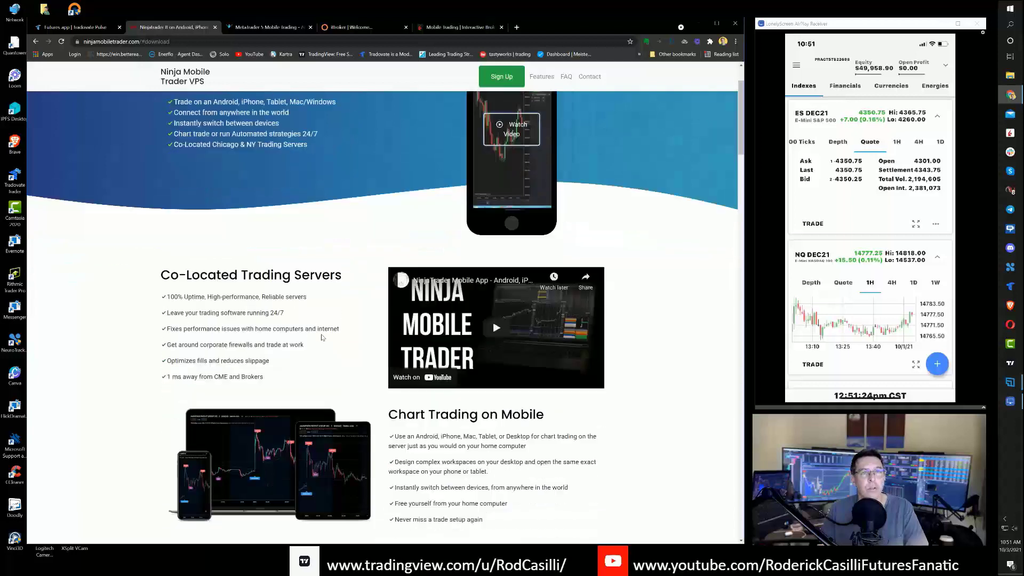
{"action": "scroll", "scroll_direction": "down", "scroll_amount": 3}
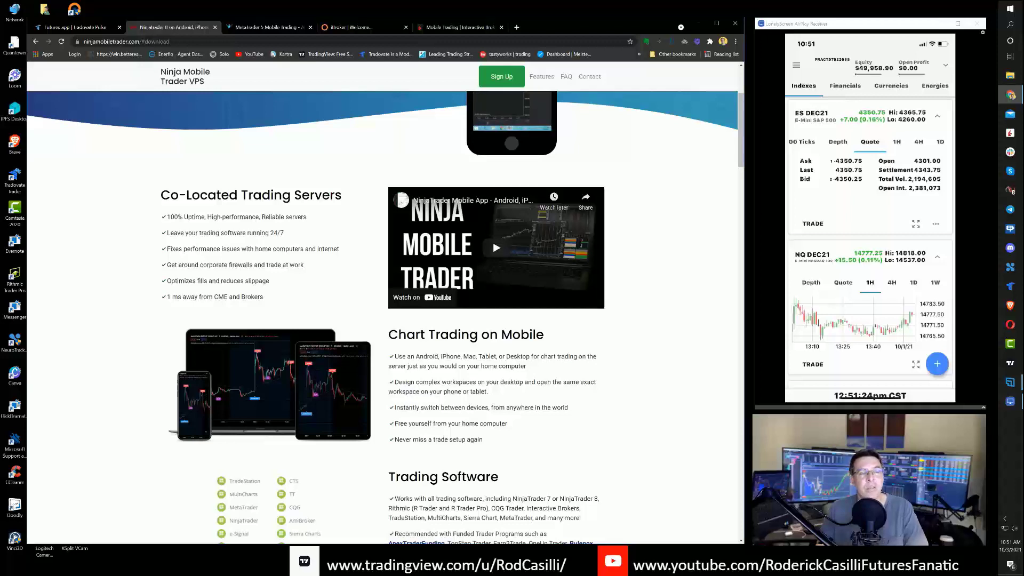
{"action": "mouse_move", "coordinate": [529, 351]}
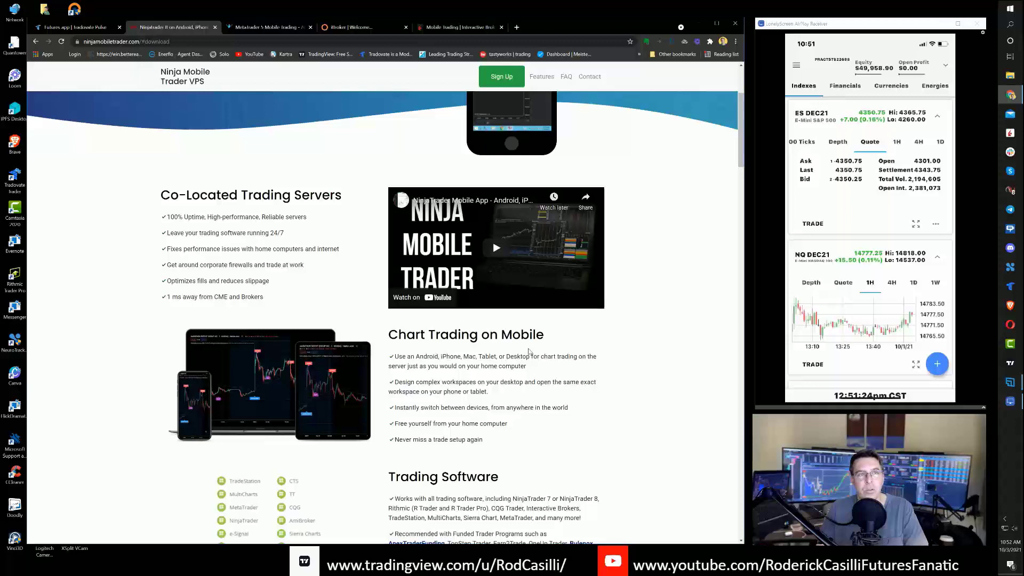
{"action": "scroll", "scroll_direction": "up", "scroll_amount": 3}
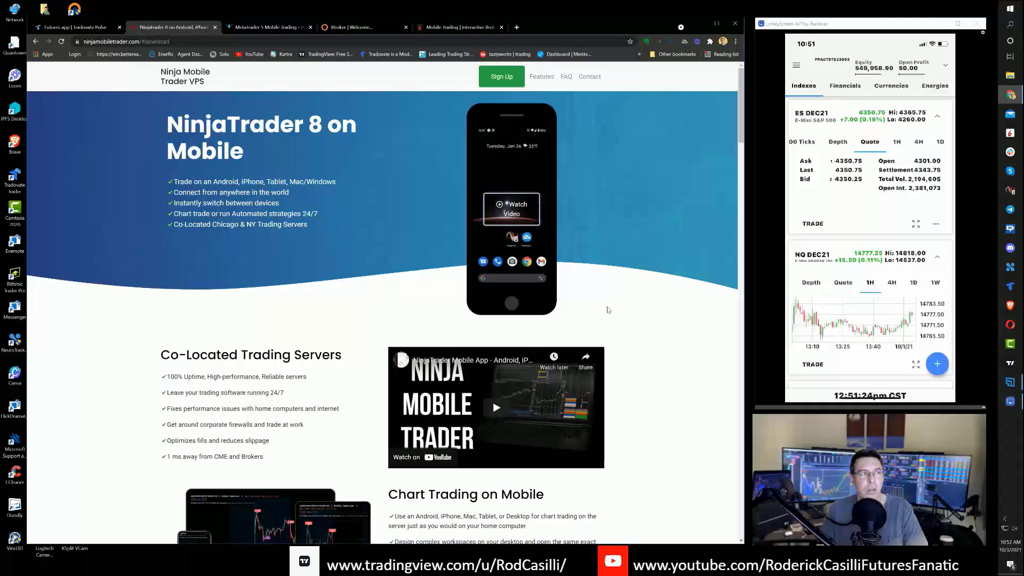
{"action": "scroll", "scroll_direction": "down", "scroll_amount": 3}
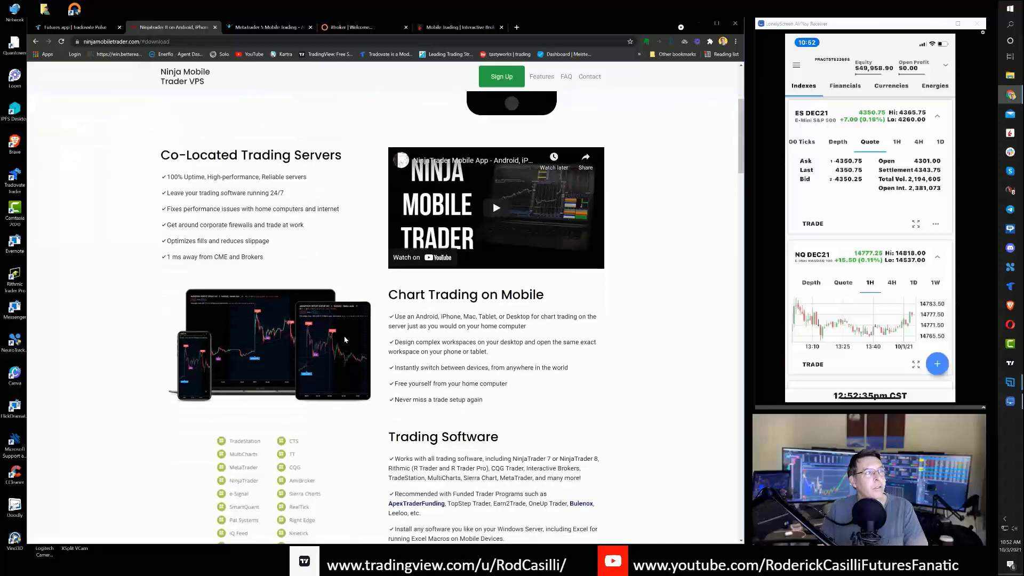
{"action": "scroll", "scroll_direction": "up", "scroll_amount": 3}
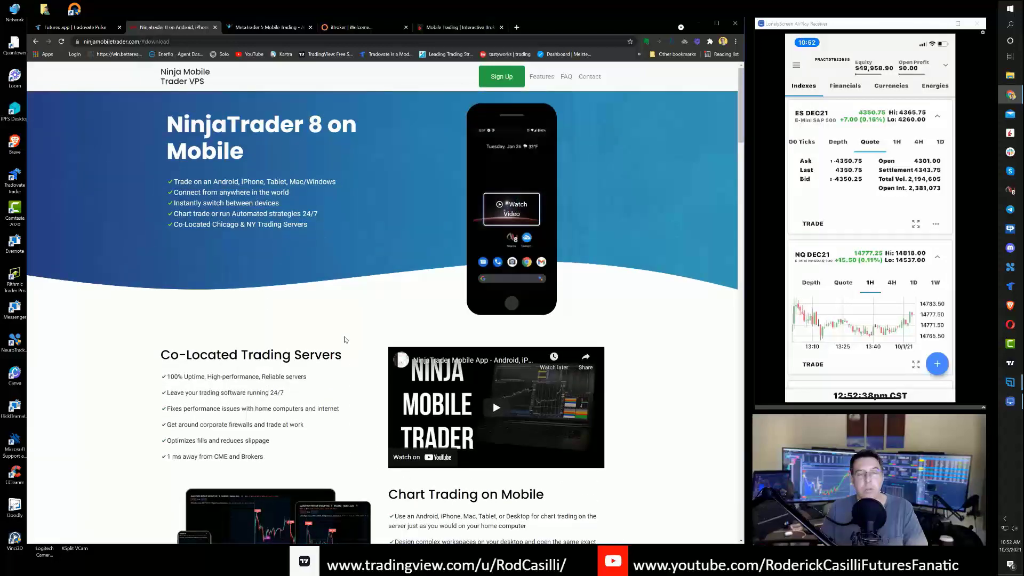
{"action": "scroll", "scroll_direction": "down", "scroll_amount": 3}
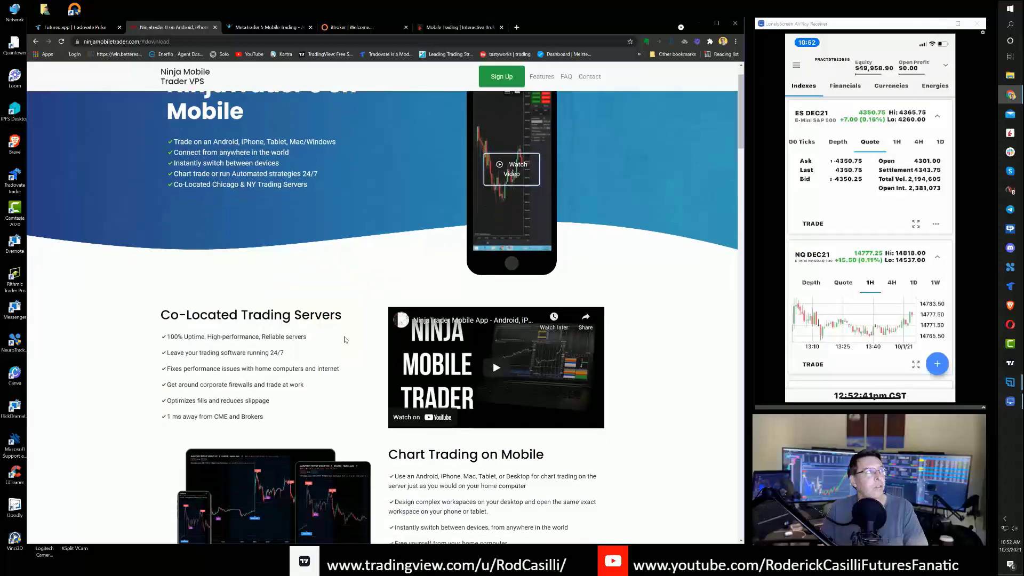
{"action": "scroll", "scroll_direction": "down", "scroll_amount": 3}
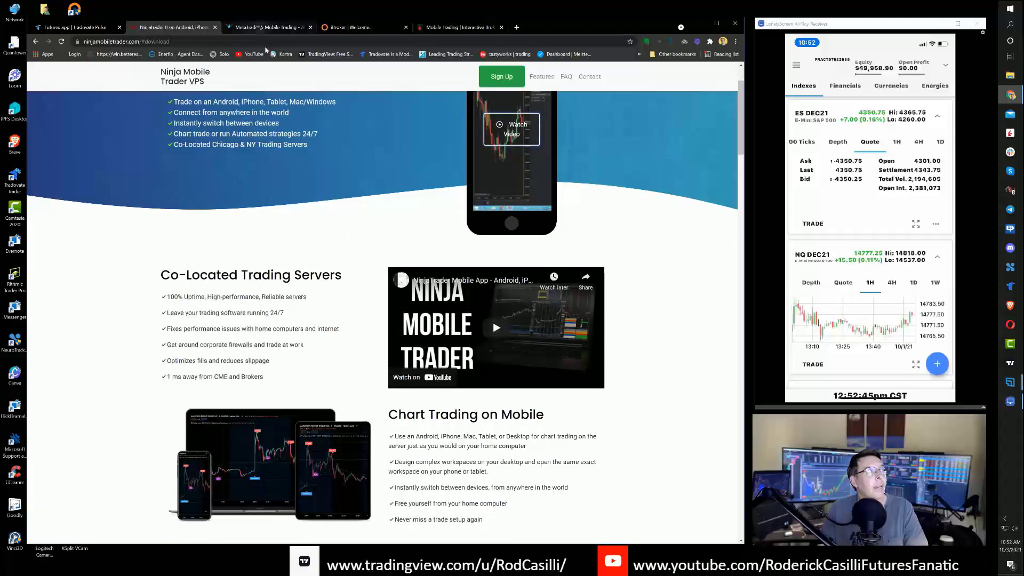
{"action": "left_click", "coordinate": [268, 27]}
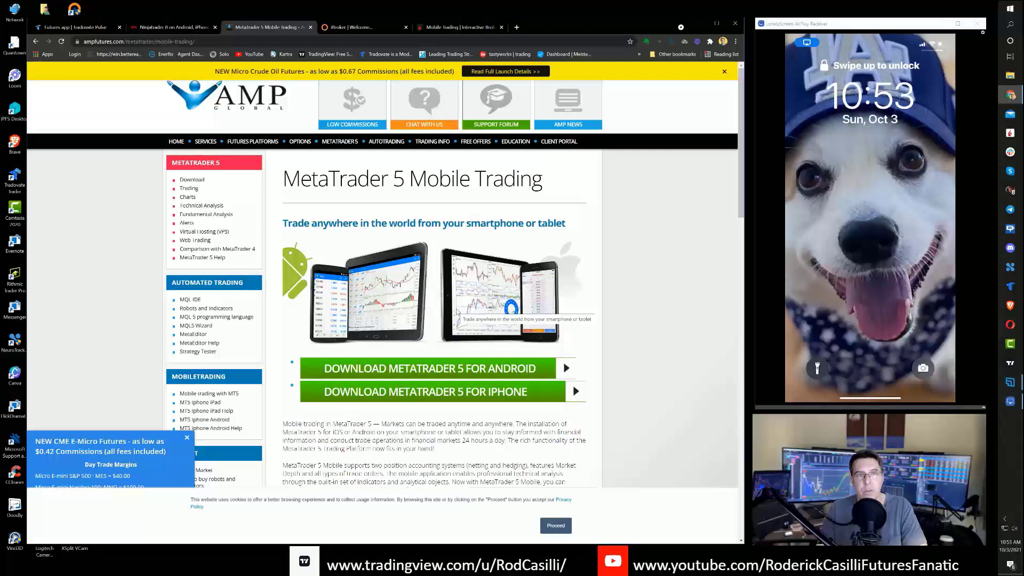
{"action": "mouse_move", "coordinate": [558, 294]}
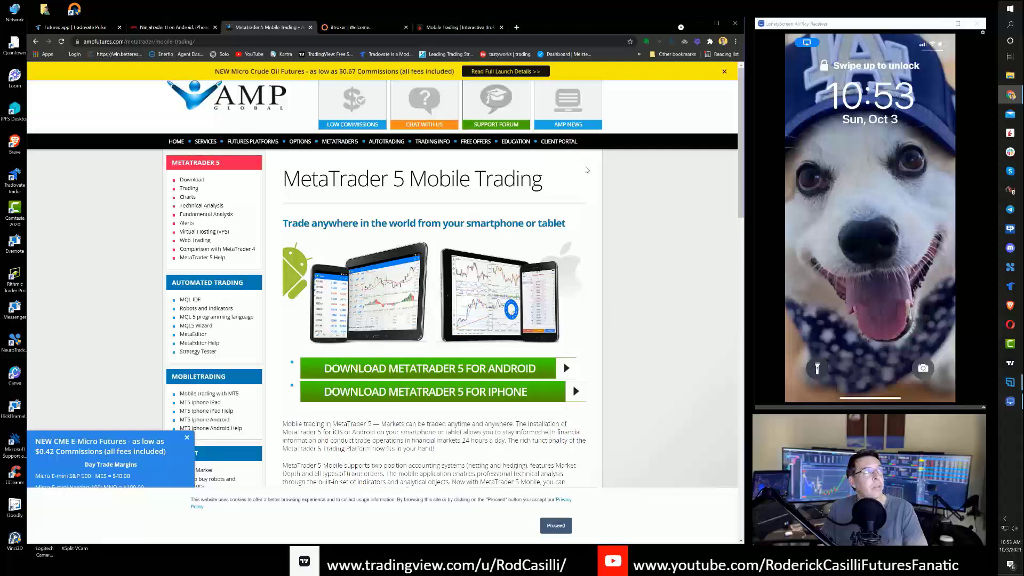
Switch the browser to the iBroker home page with its iPhone, iPad and Android apps.
{"action": "left_click", "coordinate": [359, 27]}
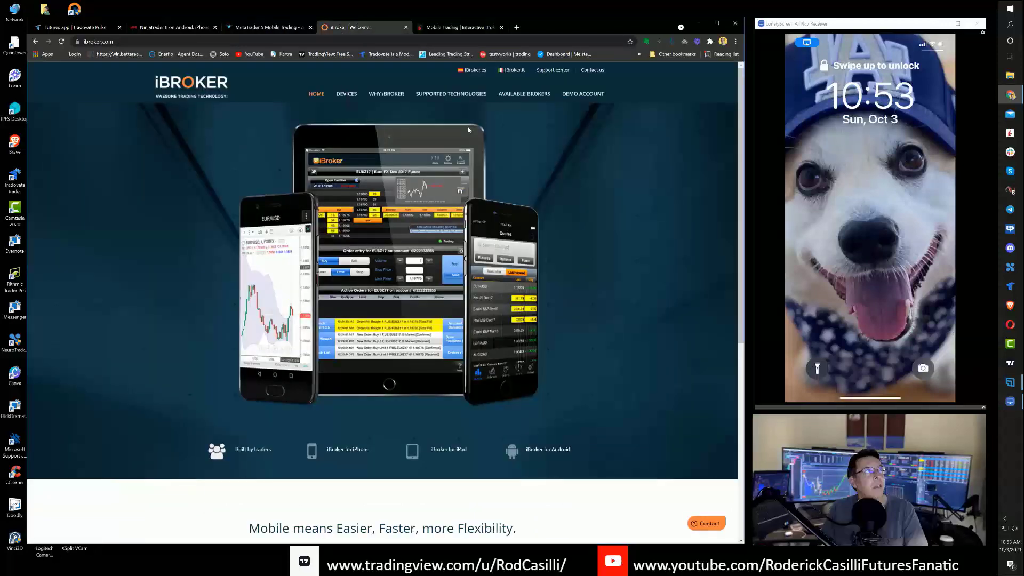
{"action": "mouse_move", "coordinate": [586, 307]}
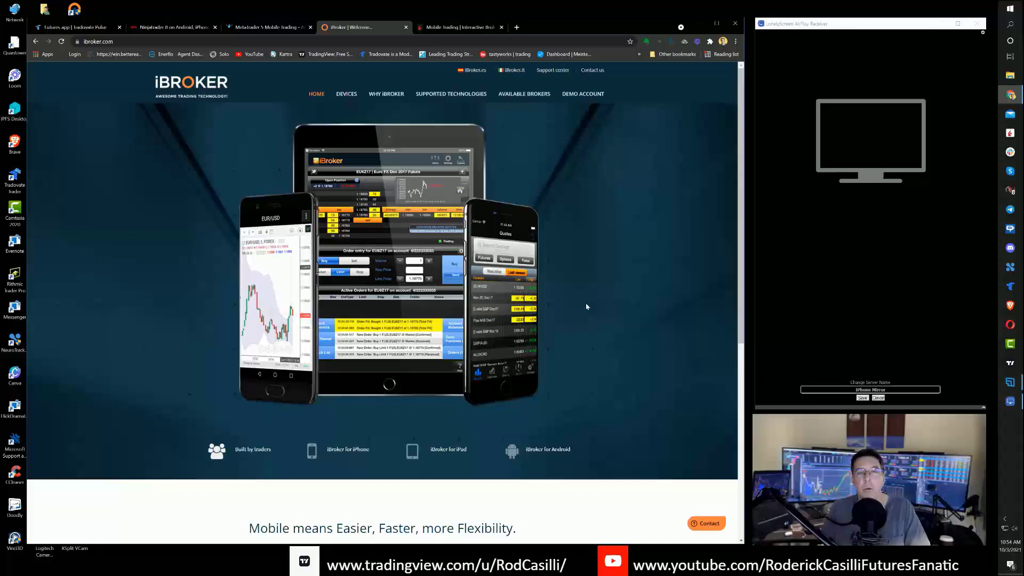
{"action": "mouse_move", "coordinate": [597, 311]}
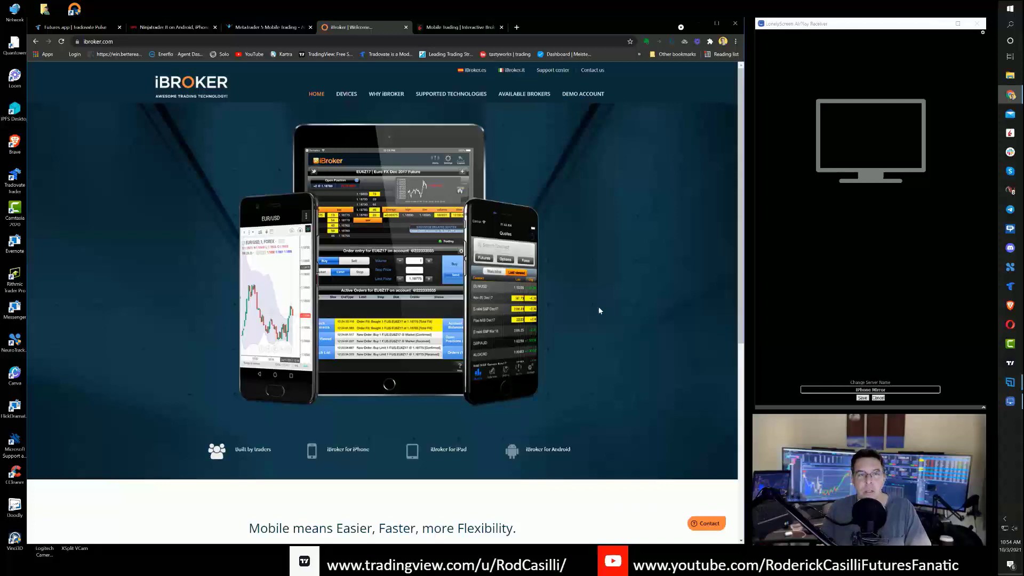
{"action": "mouse_move", "coordinate": [608, 319]}
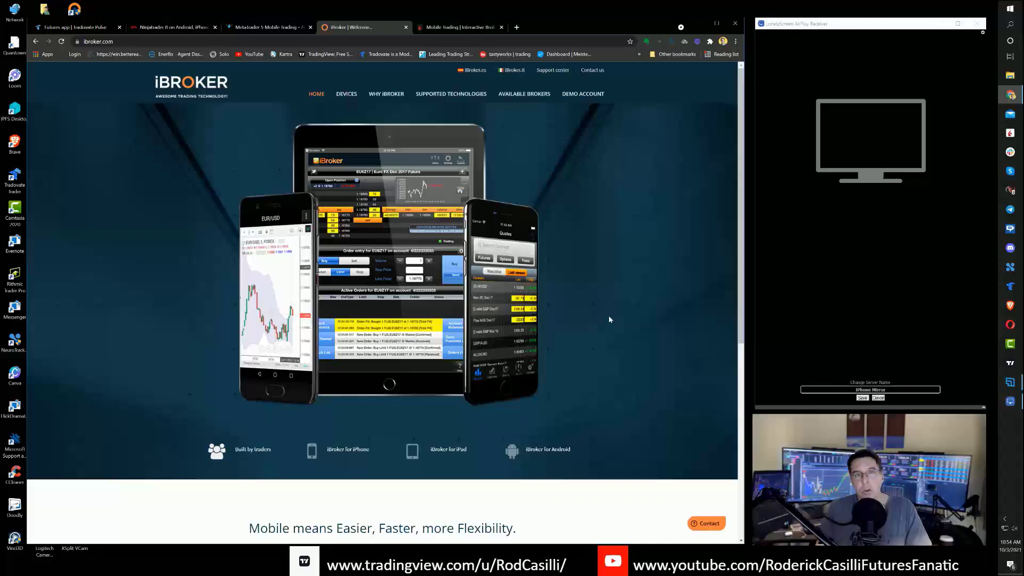
{"action": "mouse_move", "coordinate": [617, 304]}
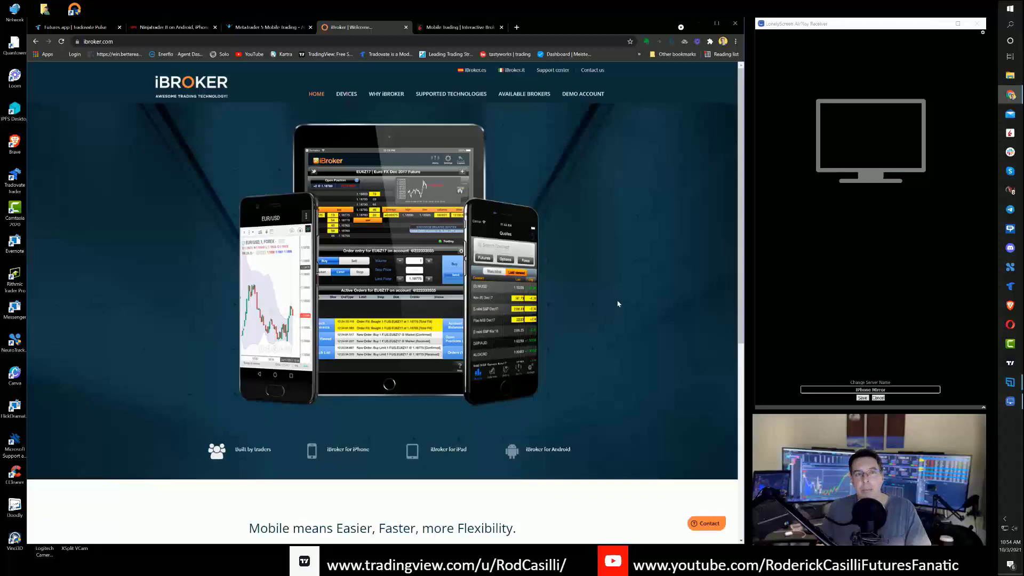
{"action": "mouse_move", "coordinate": [593, 213]}
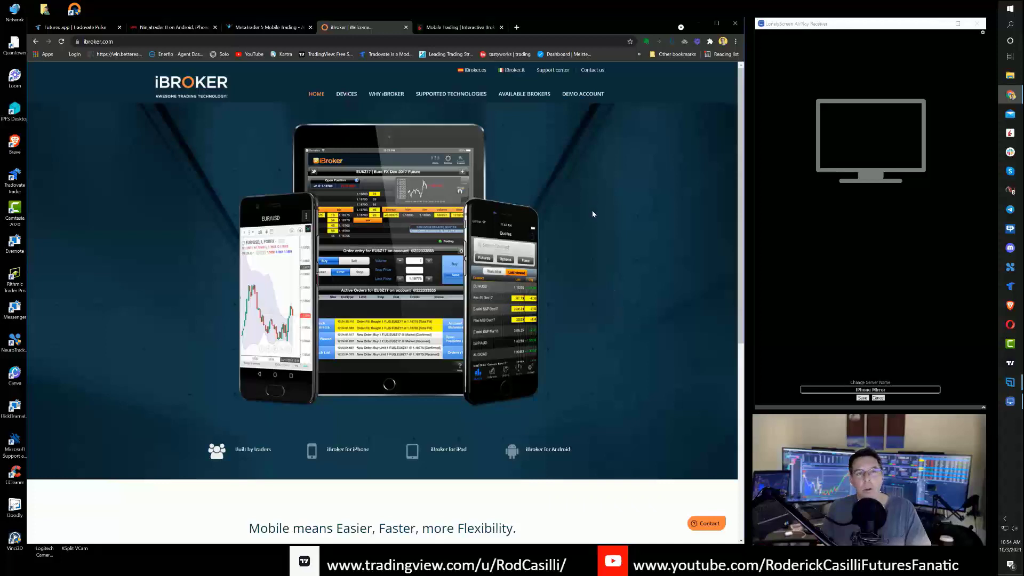
Switch the browser to the Interactive Brokers IBKR mobile app page.
{"action": "left_click", "coordinate": [458, 27]}
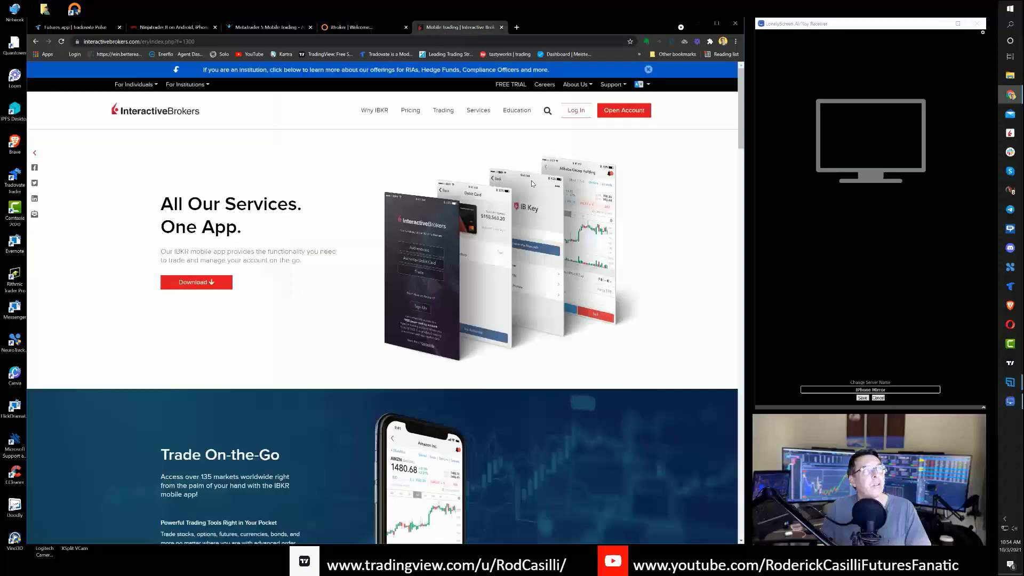
{"action": "mouse_move", "coordinate": [581, 284]}
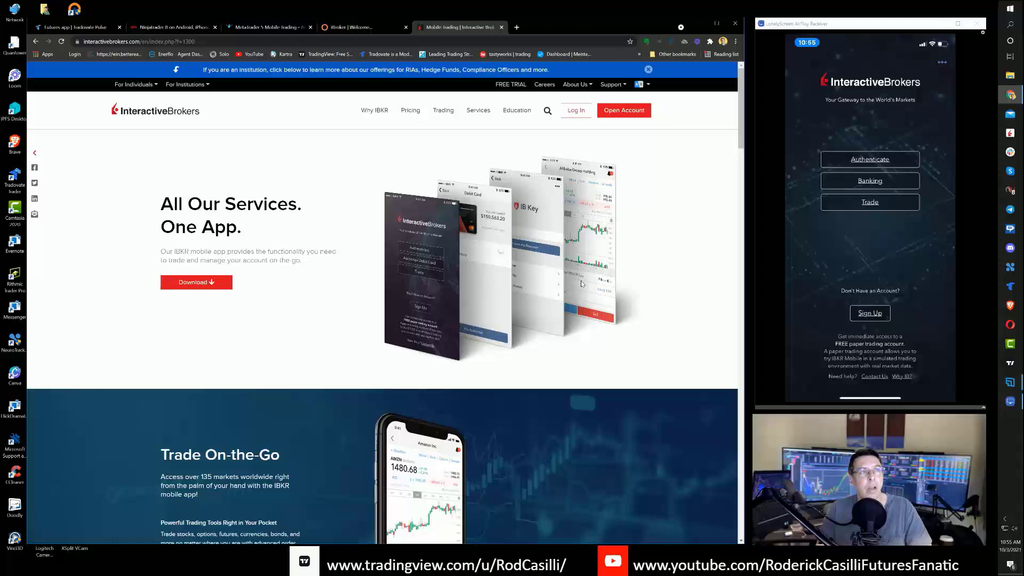
{"action": "mouse_move", "coordinate": [681, 274]}
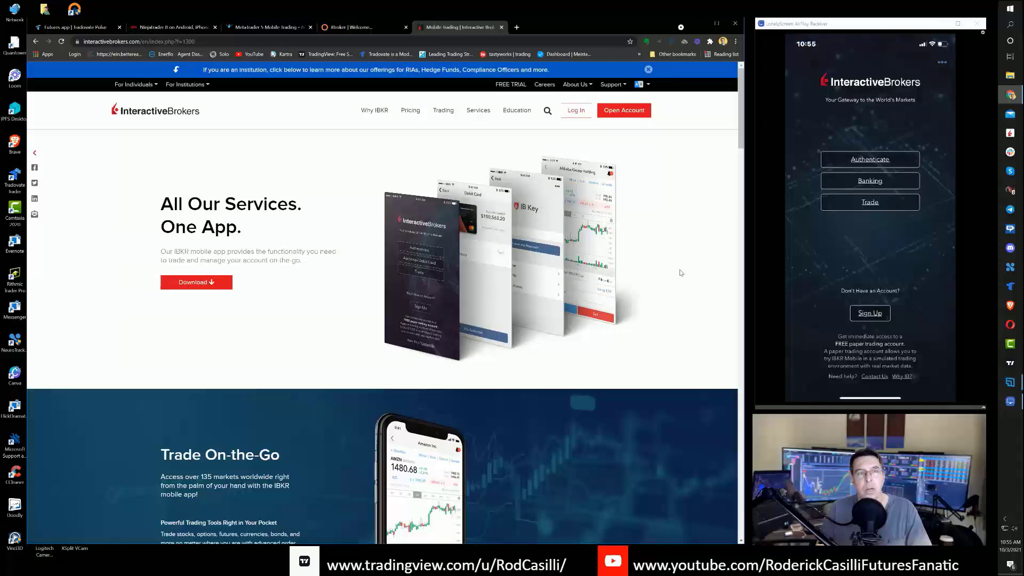
{"action": "mouse_move", "coordinate": [655, 228]}
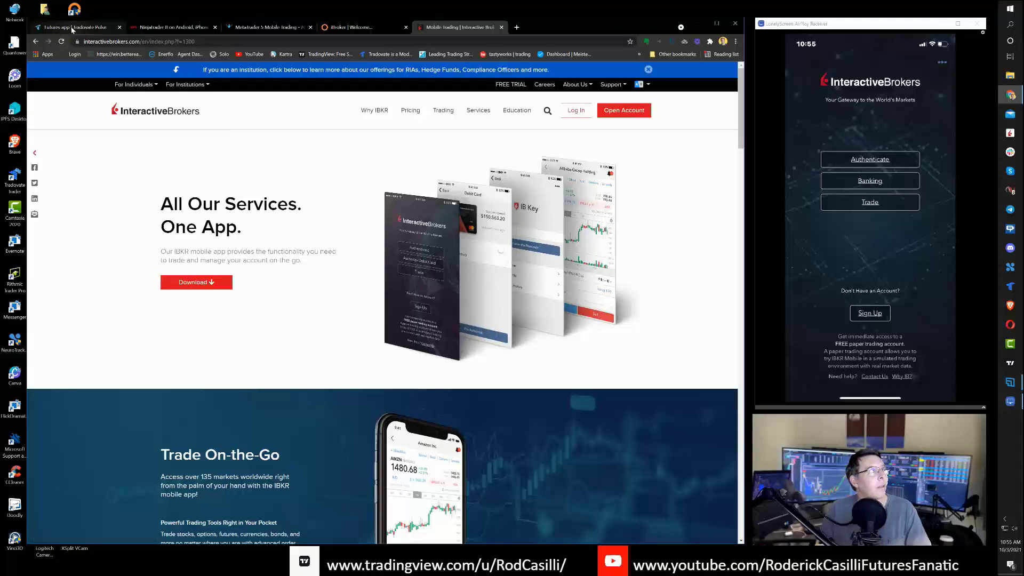
Switch the browser to the Futures.app Tradovate Pulse home page.
{"action": "left_click", "coordinate": [68, 28]}
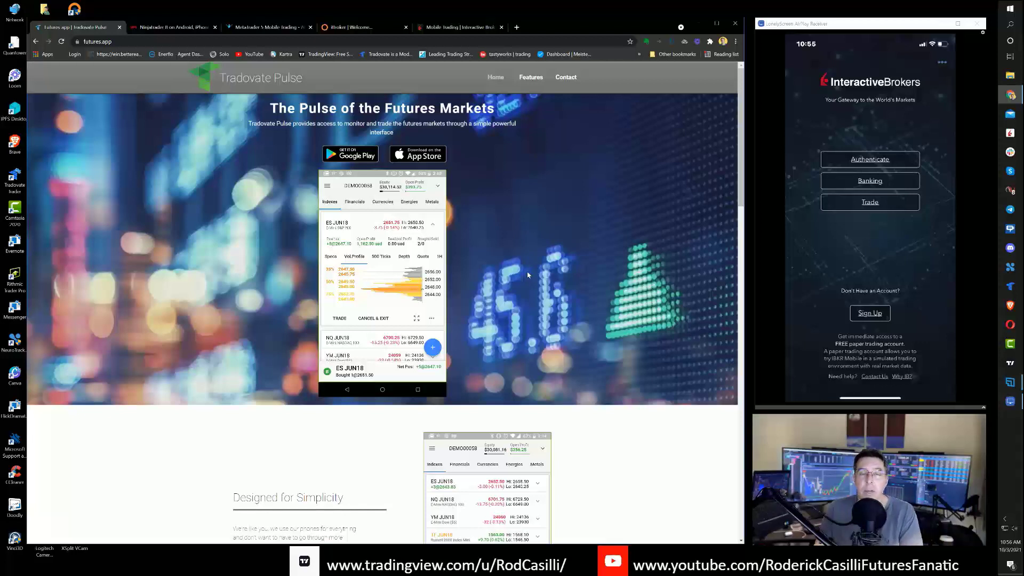
{"action": "mouse_move", "coordinate": [379, 202]}
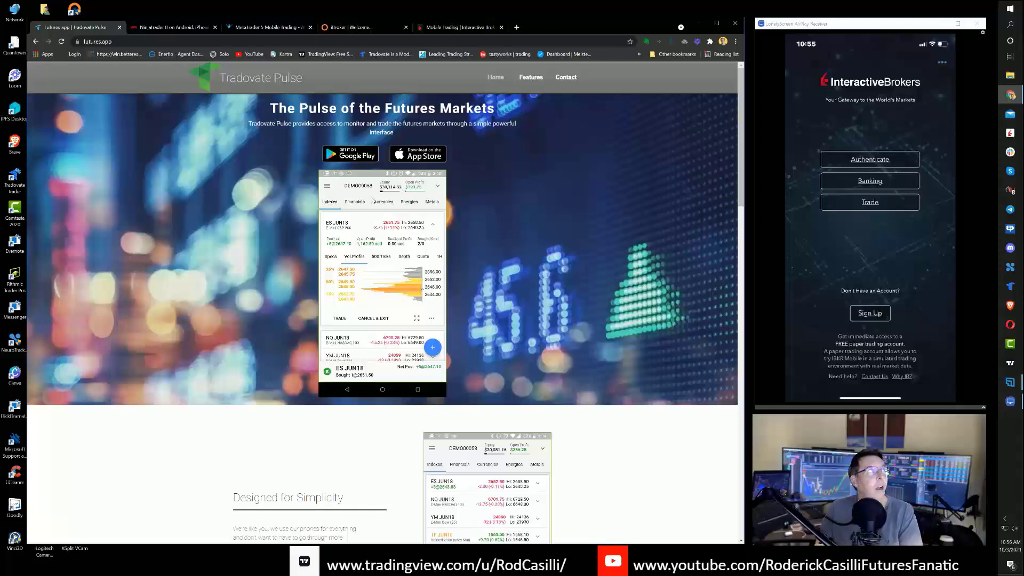
Return to the Ninja Mobile Trader VPS page showing NinjaTrader 8 on Mobile server features.
{"action": "left_click", "coordinate": [171, 27]}
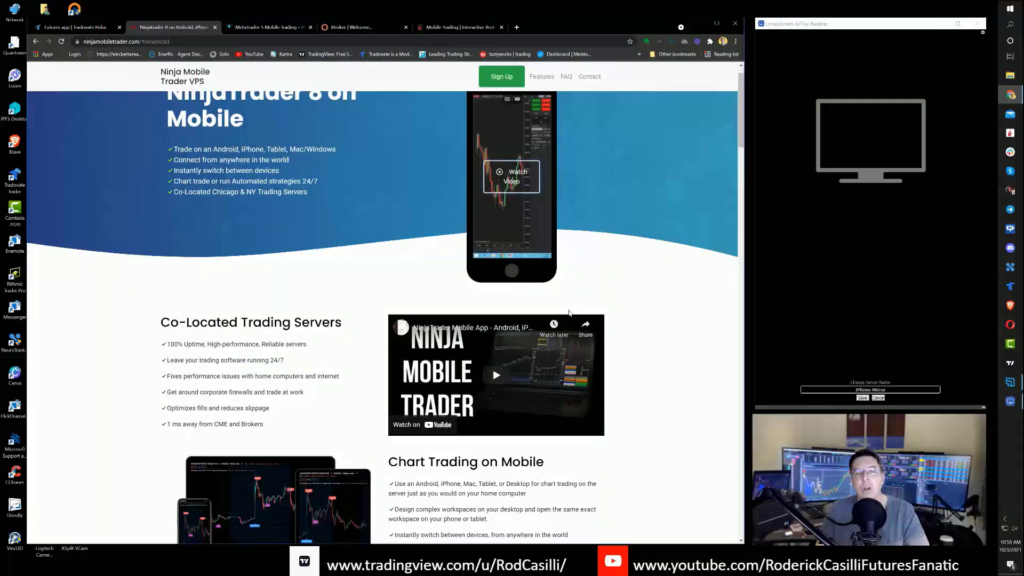
{"action": "scroll", "scroll_direction": "down", "scroll_amount": 3}
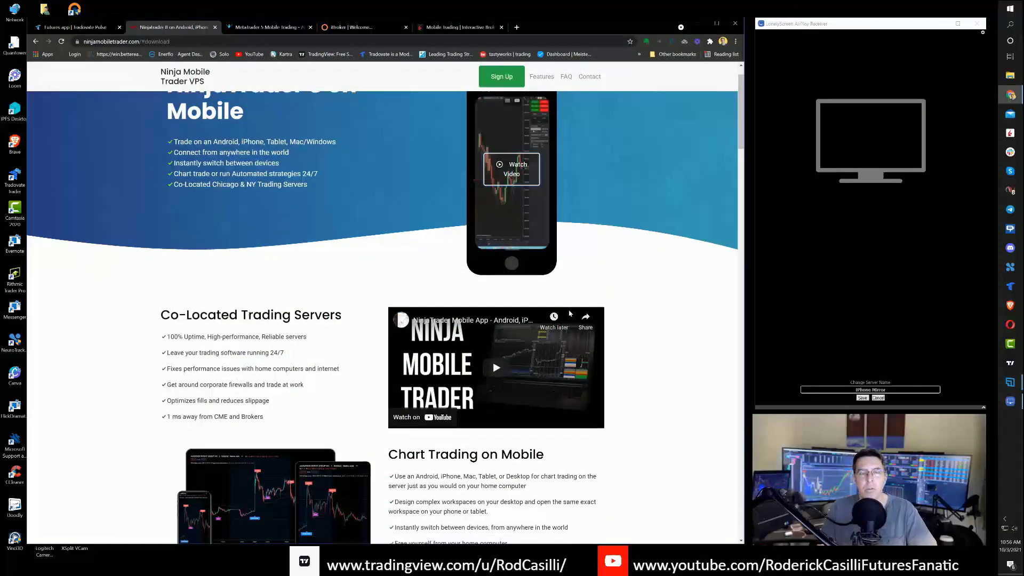